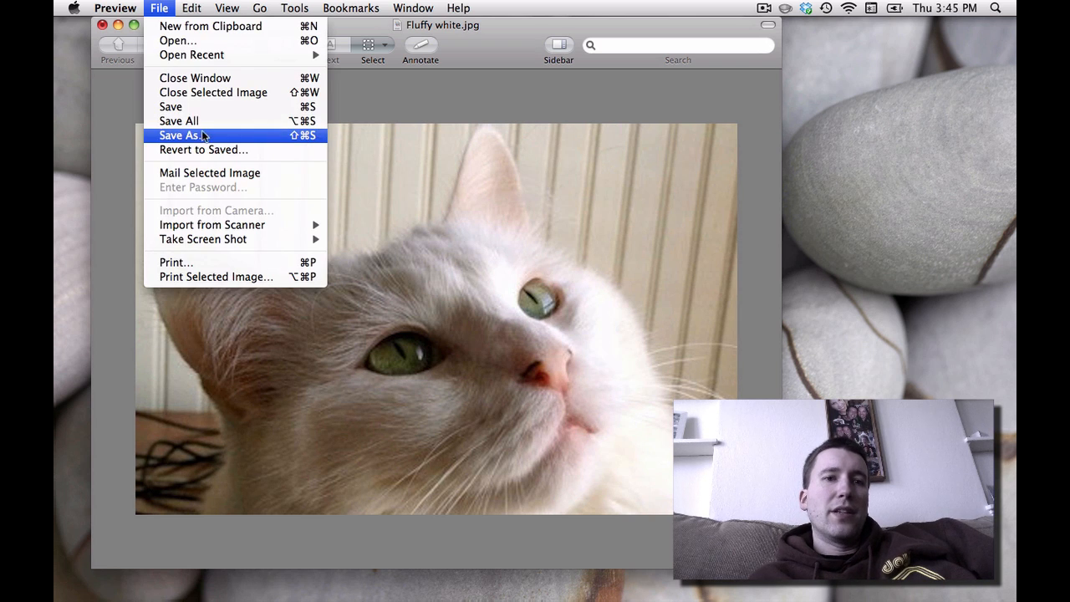
mouse_move(291, 142)
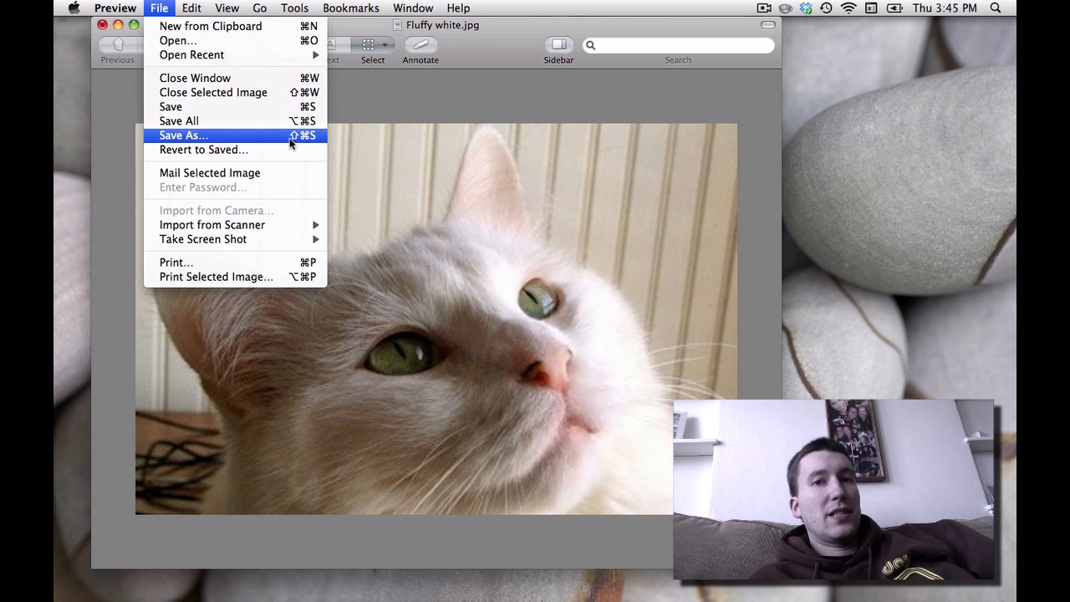